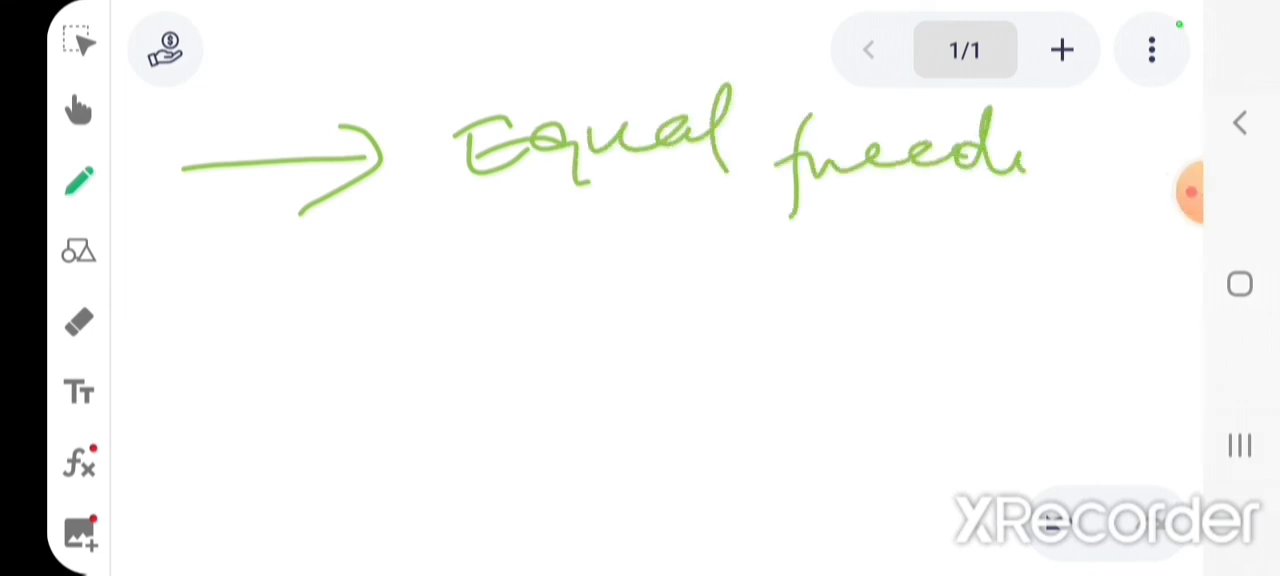
Box the green Equal freedom heading, branch to boxed purple 'formal equal', then switch to black ink.
click(78, 177)
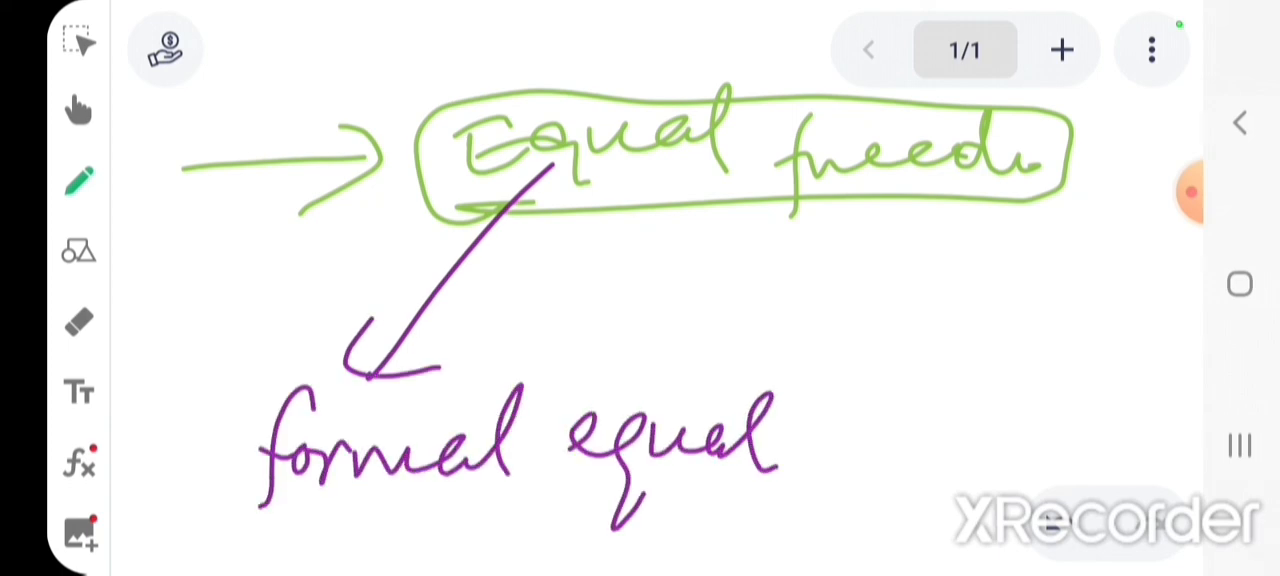
click(78, 178)
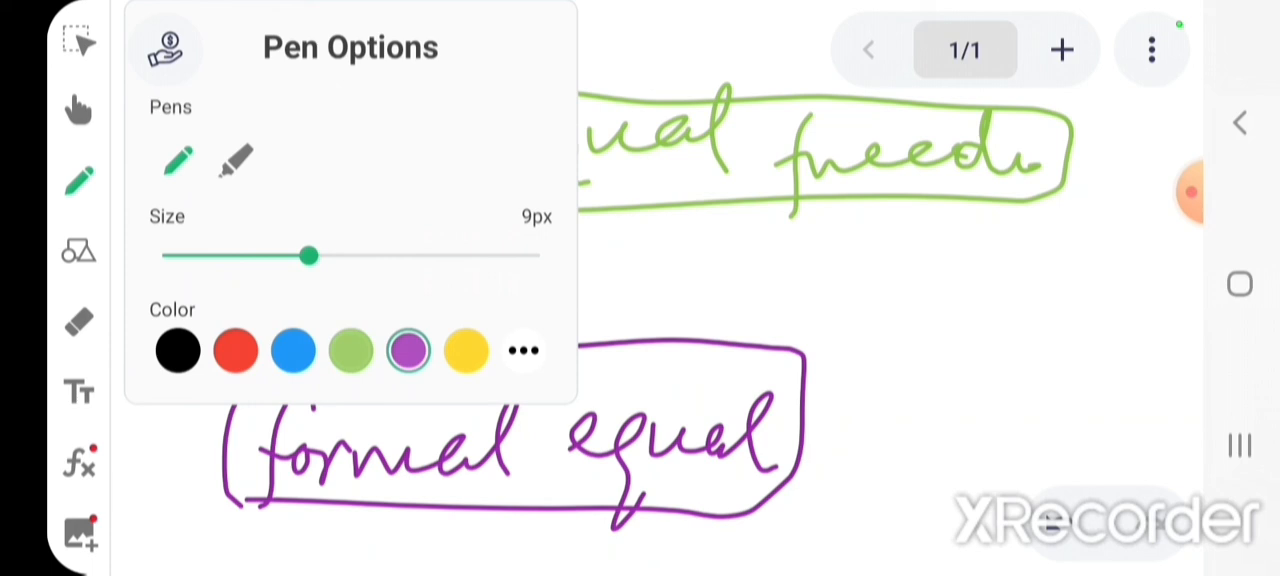
click(466, 350)
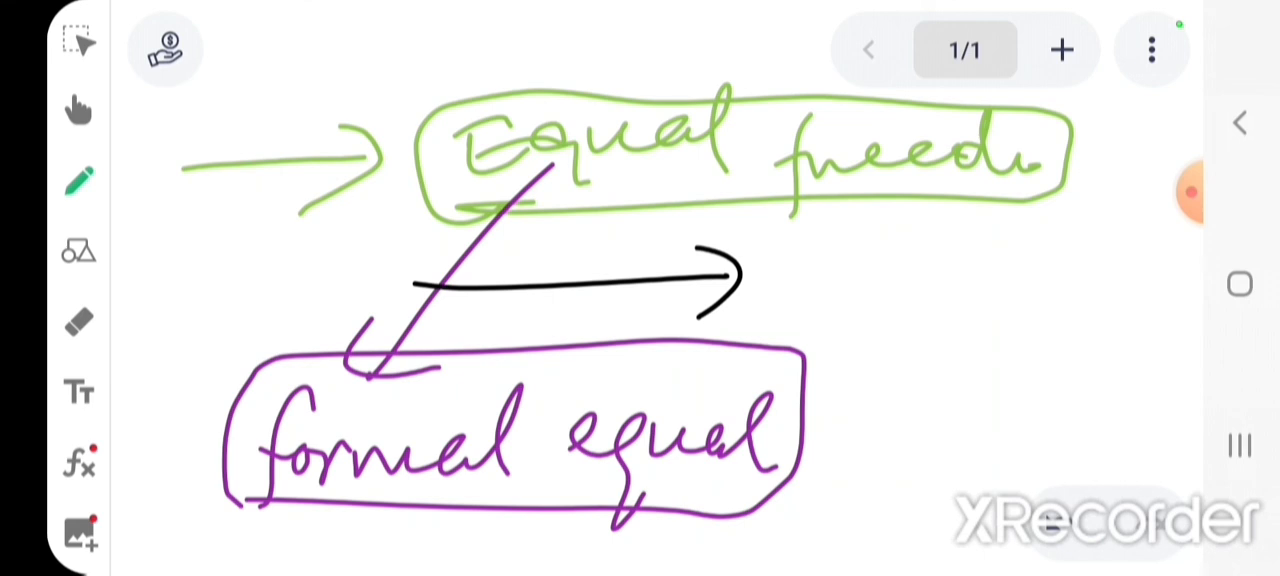
Write black notes left and right of 'formal equal' and draw curved connecting arrows.
drag(600, 390, 930, 270)
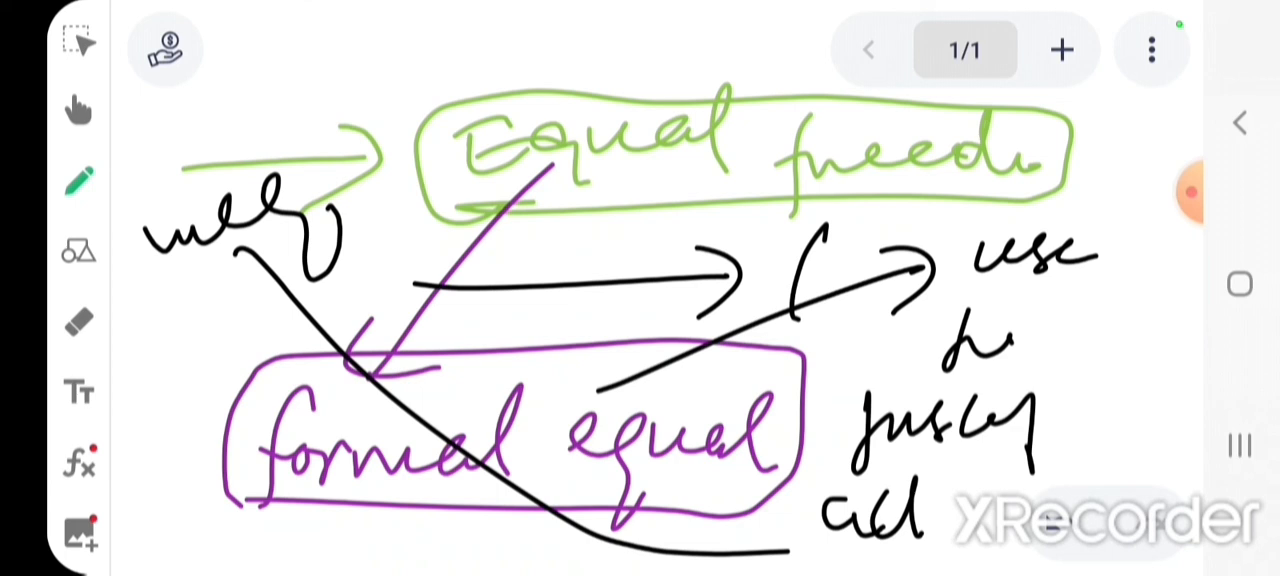
drag(300, 200, 460, 250)
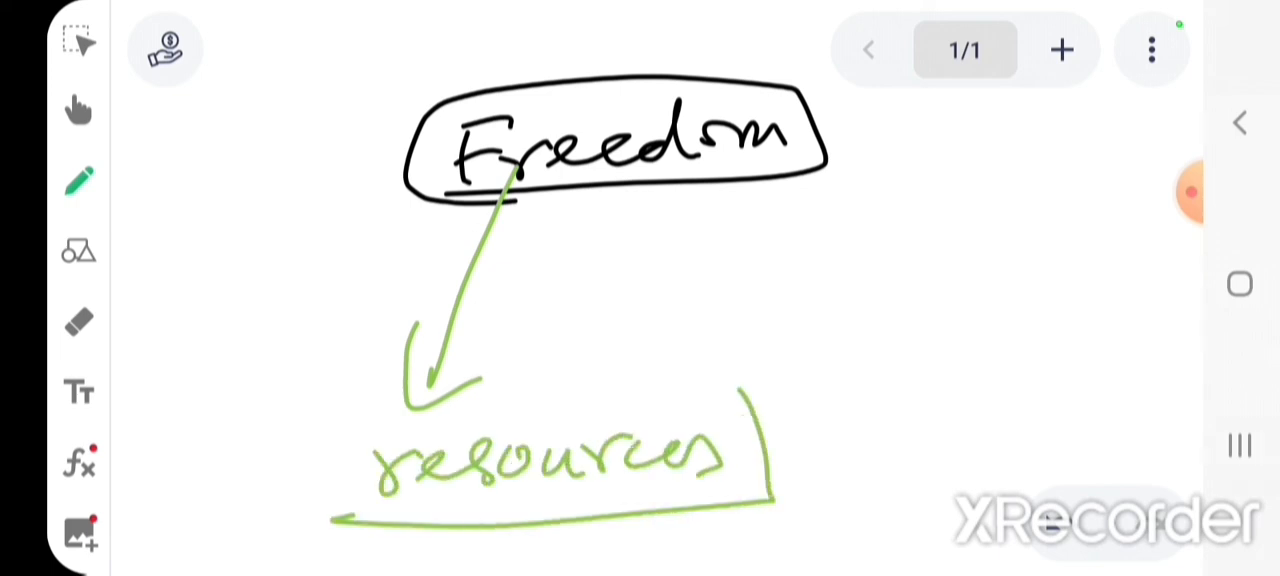
Add purple 'scarcity' and 'material' branches to Freedom and resources, then return to black ink.
click(78, 178)
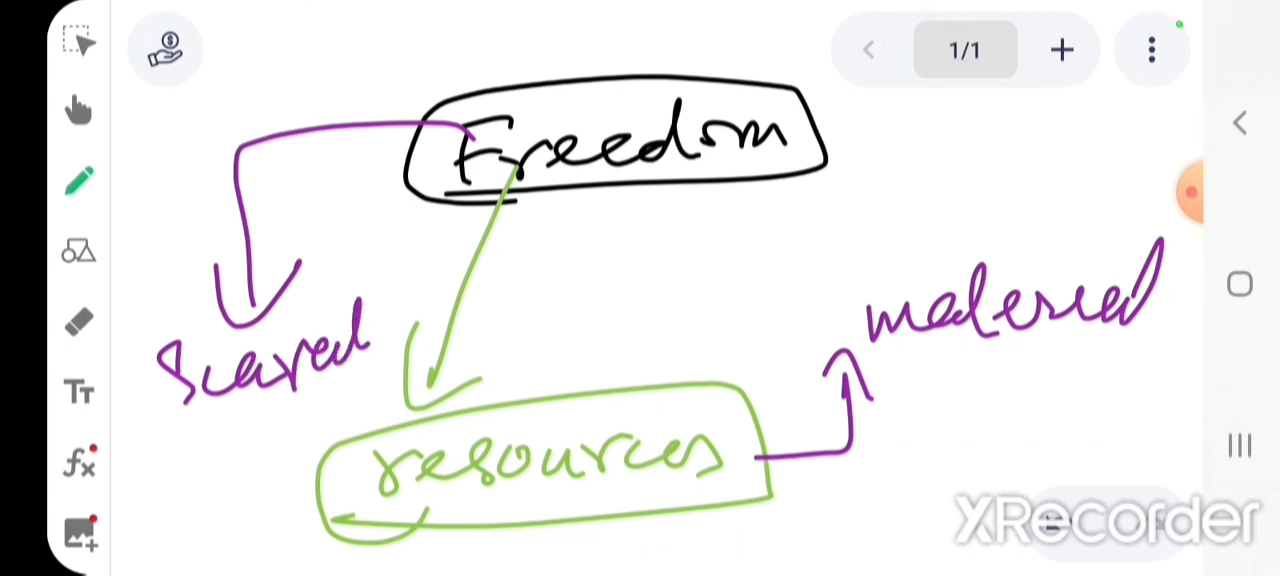
click(77, 177)
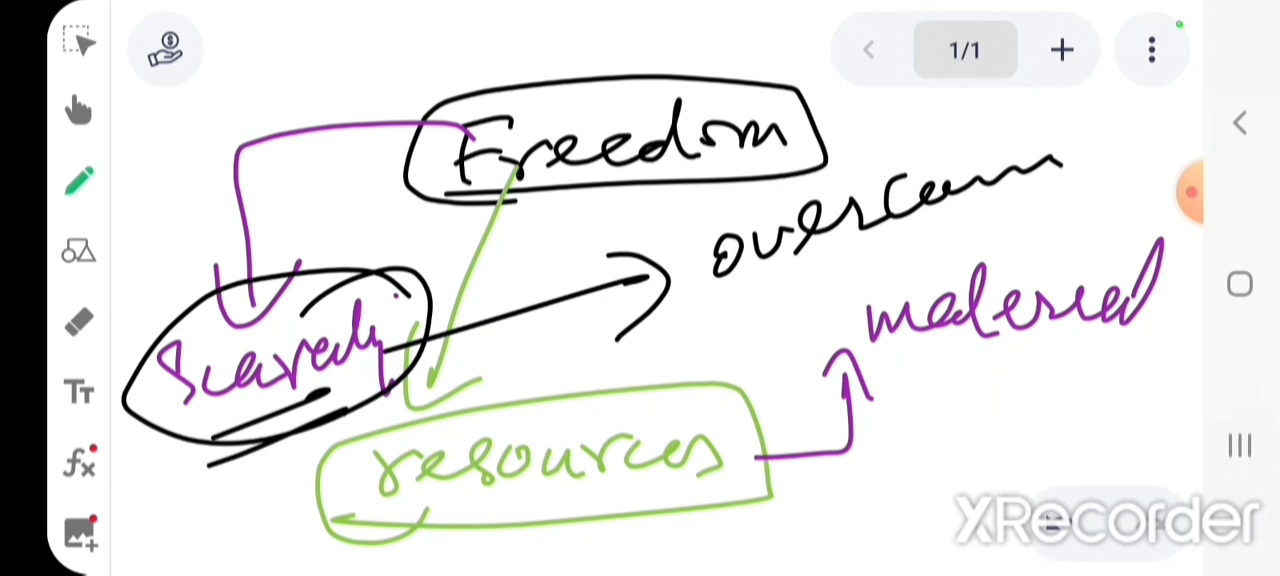
Circle the purple 'scarcity' note in black and arrow it to a new 'overcome' note.
drag(390, 365, 915, 425)
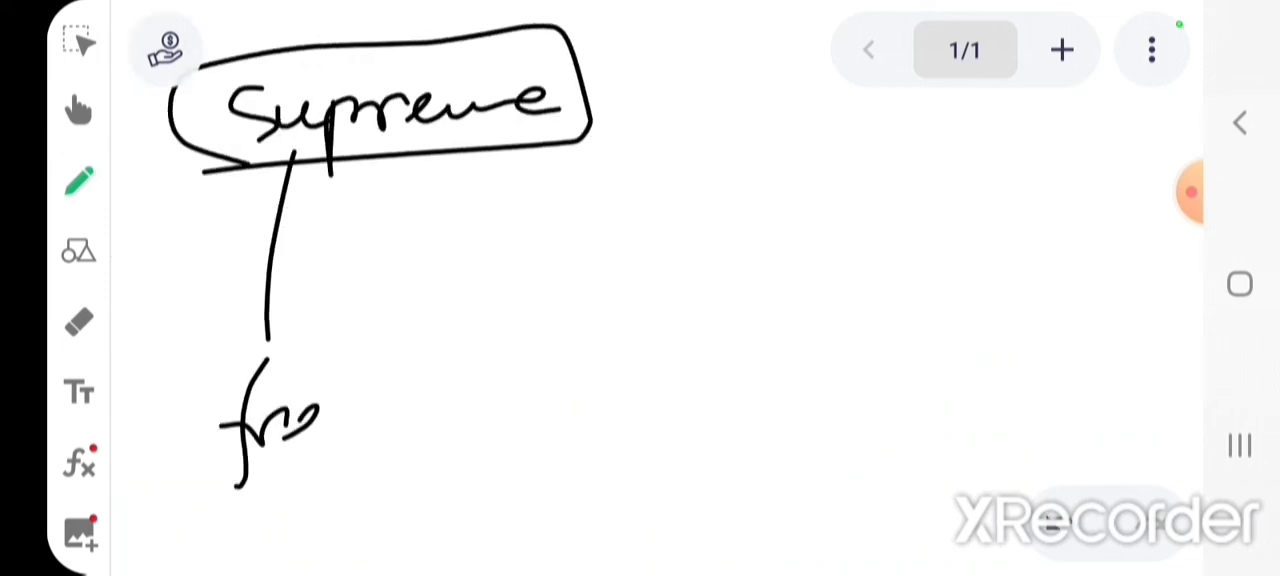
Switch to purple and write 'concrete' and a circled 'capital' linked to another circled note.
click(79, 179)
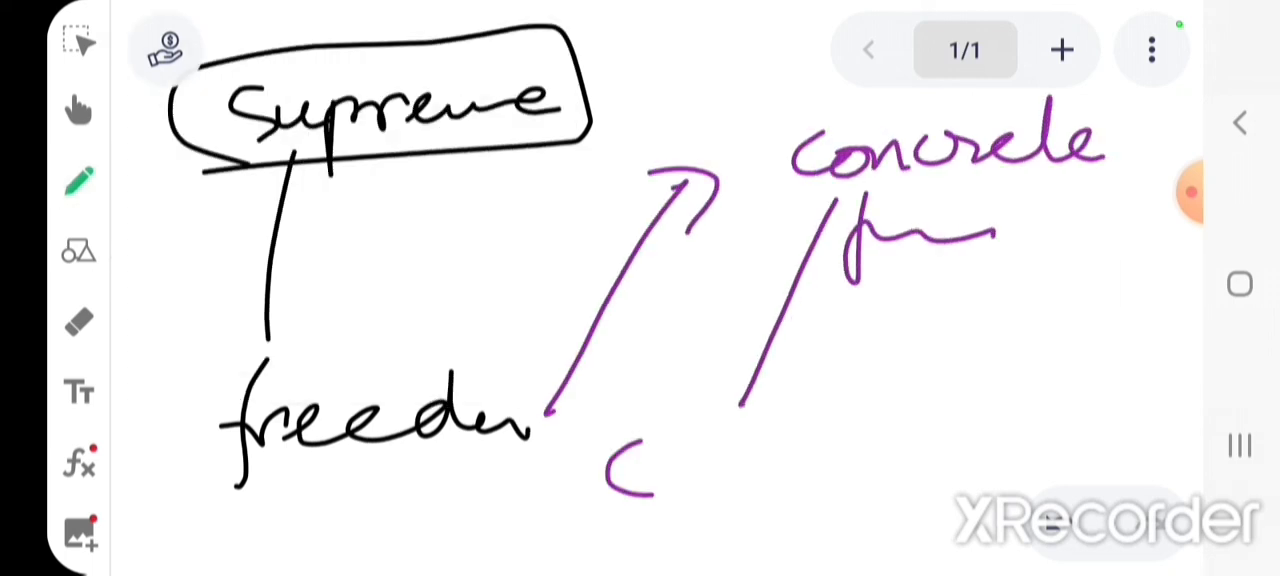
drag(620, 480, 980, 330)
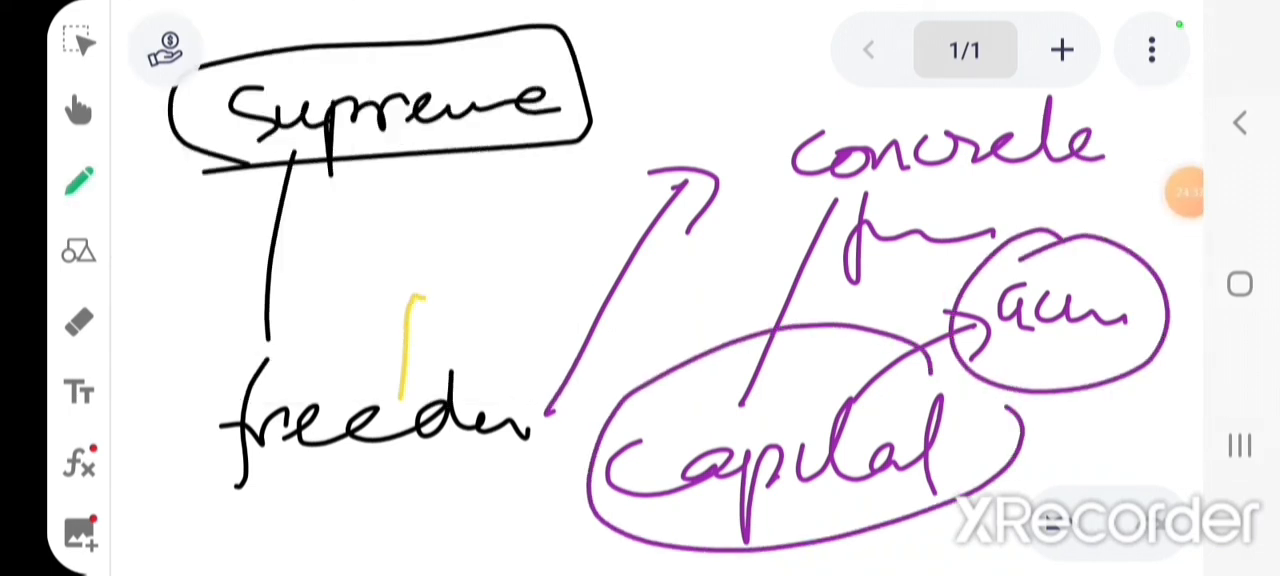
Draw a yellow line from freedom to the circled note, add yellow 'pract' and black 'pol'.
drag(405, 300, 1050, 295)
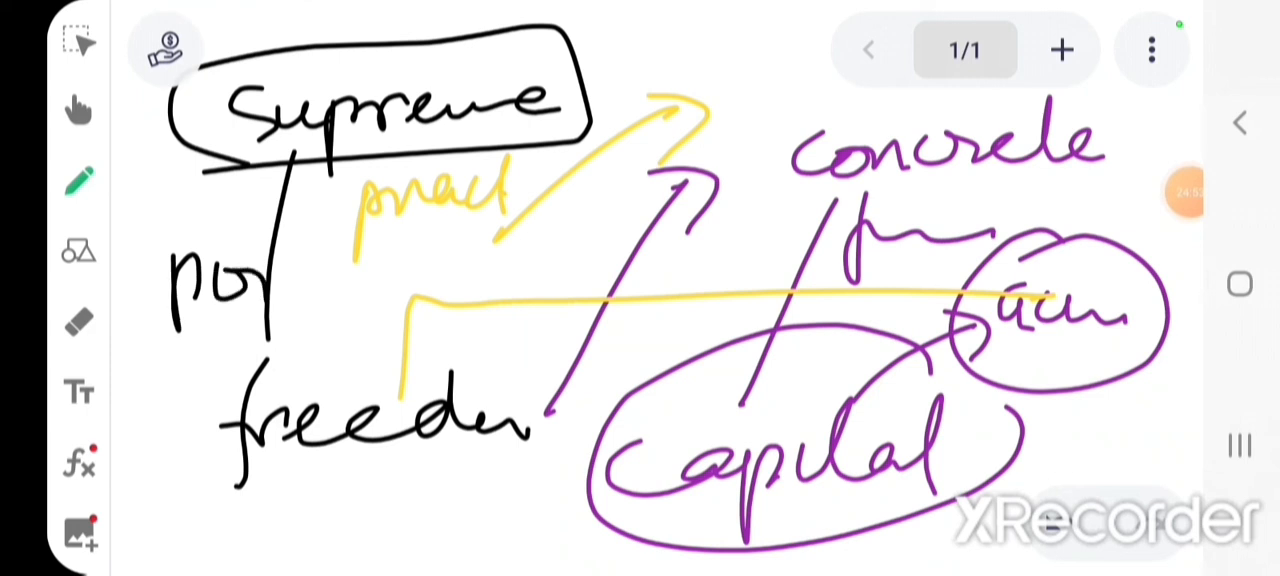
click(78, 178)
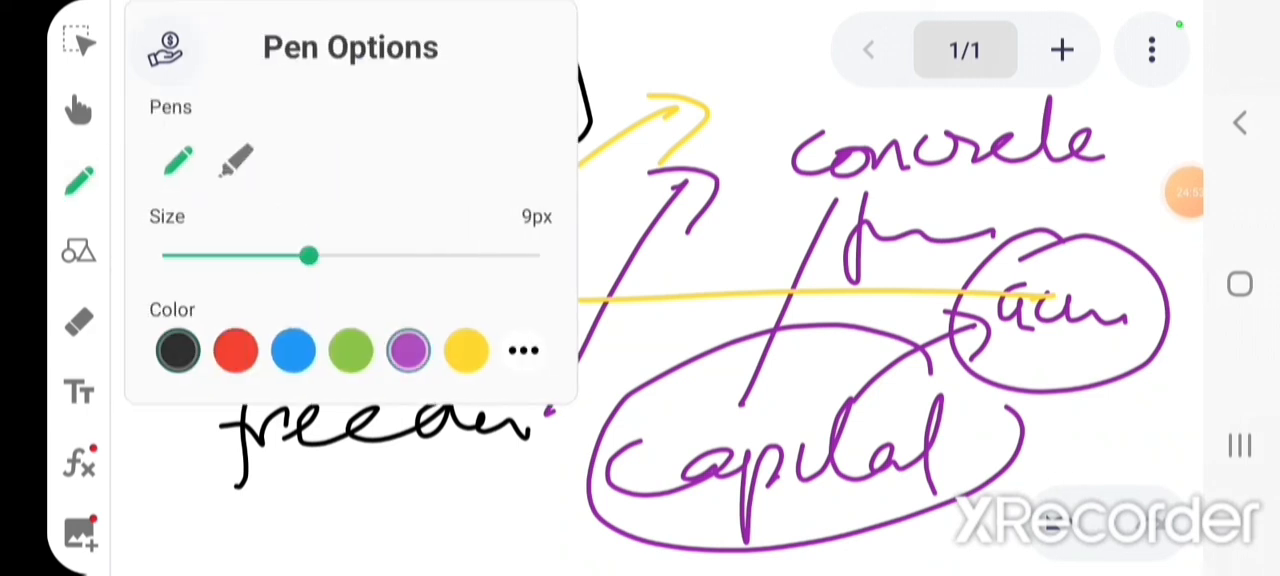